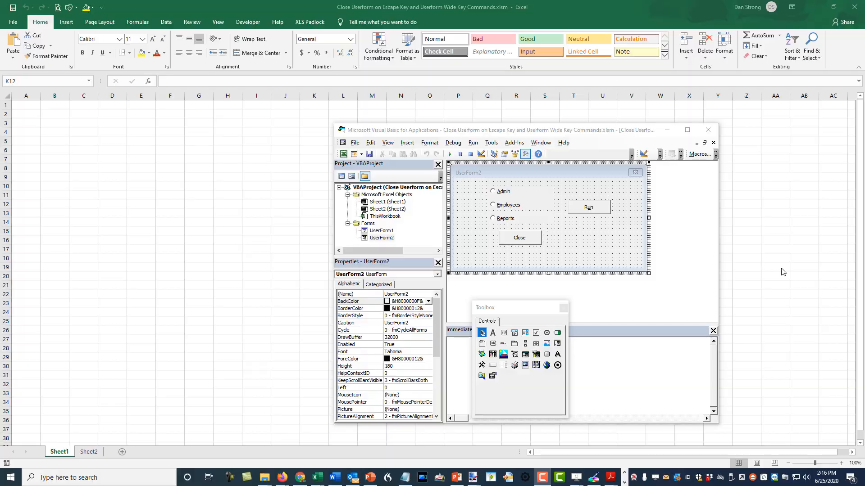
Minimize the VBA editor to show the empty Excel worksheet.
{"action": "left_click", "coordinate": [687, 130]}
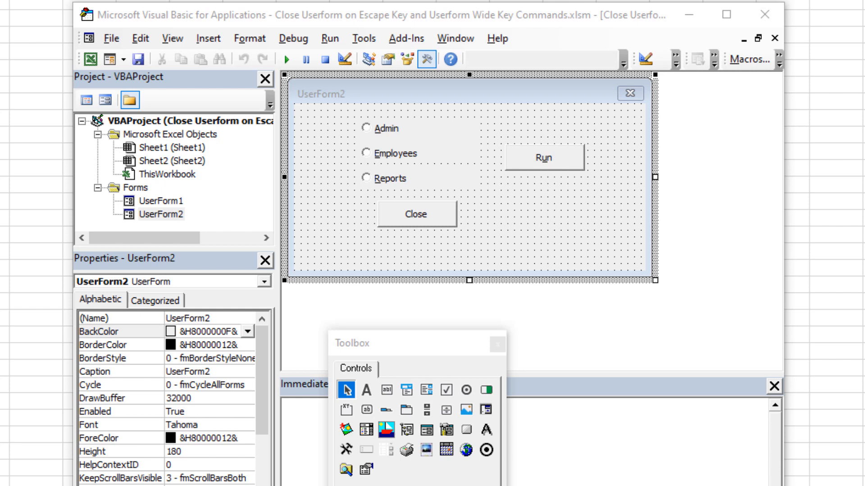
{"action": "mouse_move", "coordinate": [723, 240]}
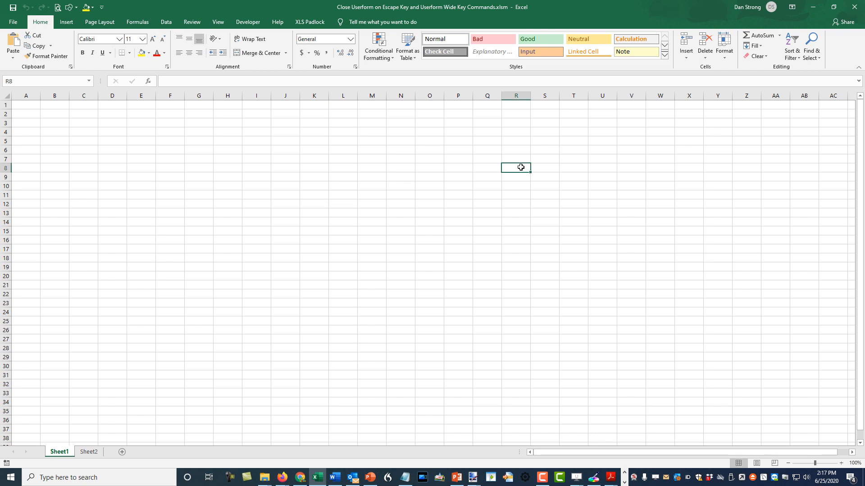
Reopen the VBA editor with Alt+F11, showing the UserForm2 design.
{"action": "key", "text": "alt+f11"}
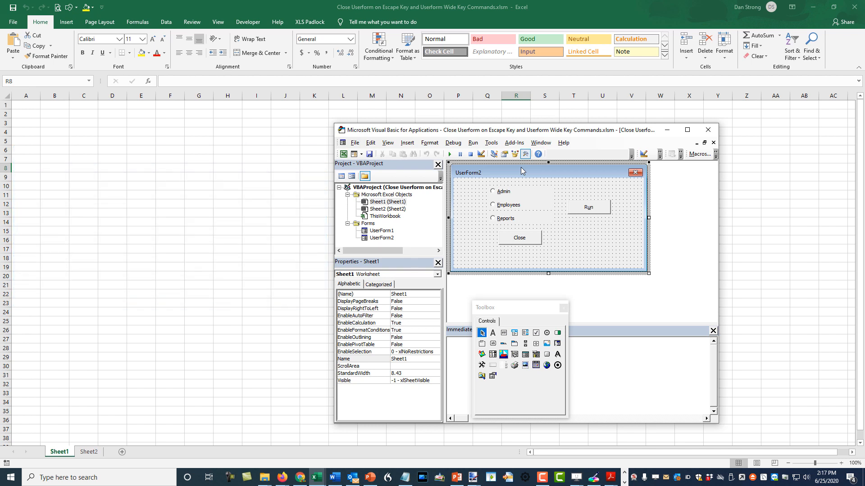
{"action": "mouse_move", "coordinate": [550, 200]}
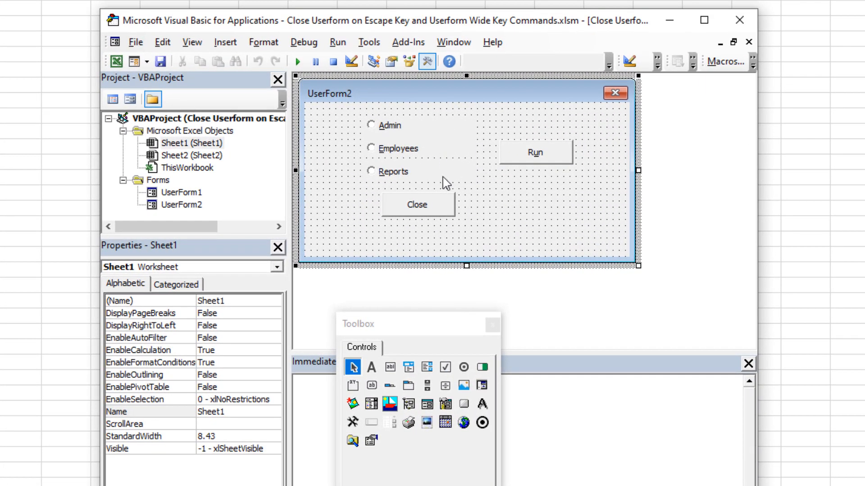
{"action": "mouse_move", "coordinate": [484, 197]}
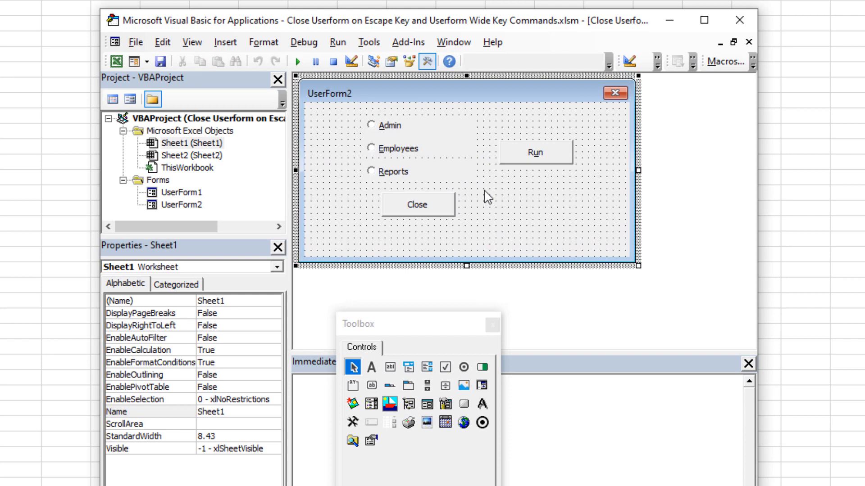
{"action": "mouse_move", "coordinate": [484, 196]}
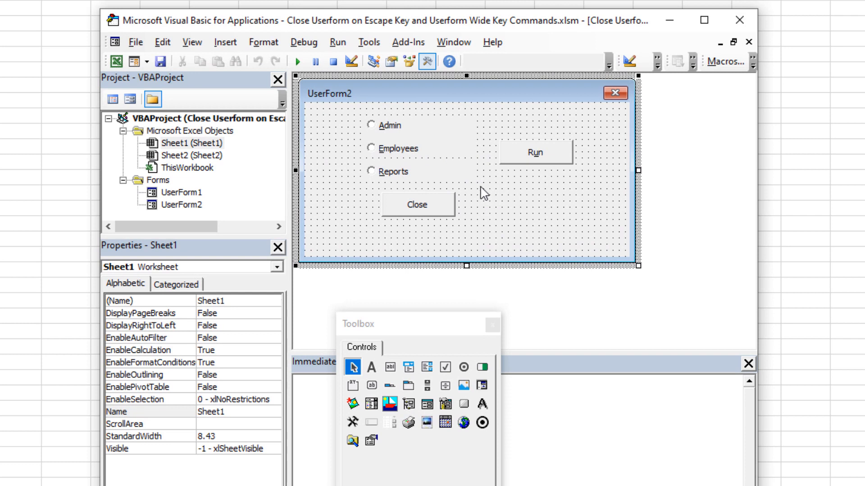
{"action": "mouse_move", "coordinate": [395, 103]}
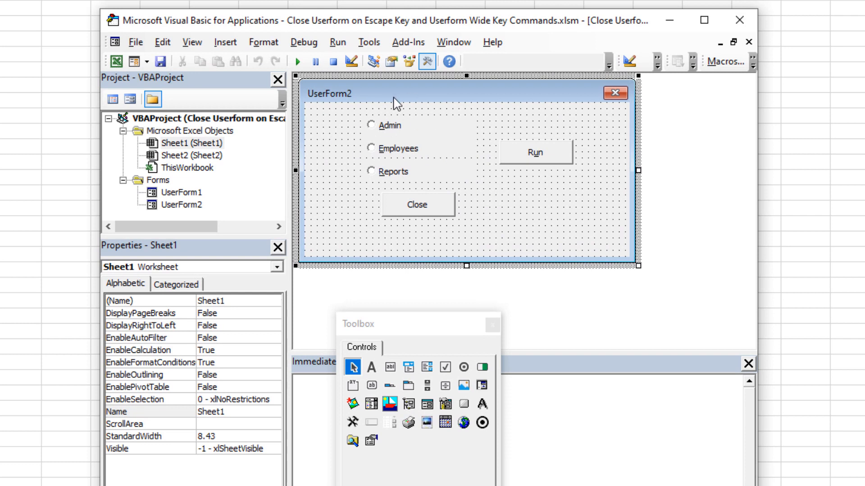
{"action": "mouse_move", "coordinate": [343, 196]}
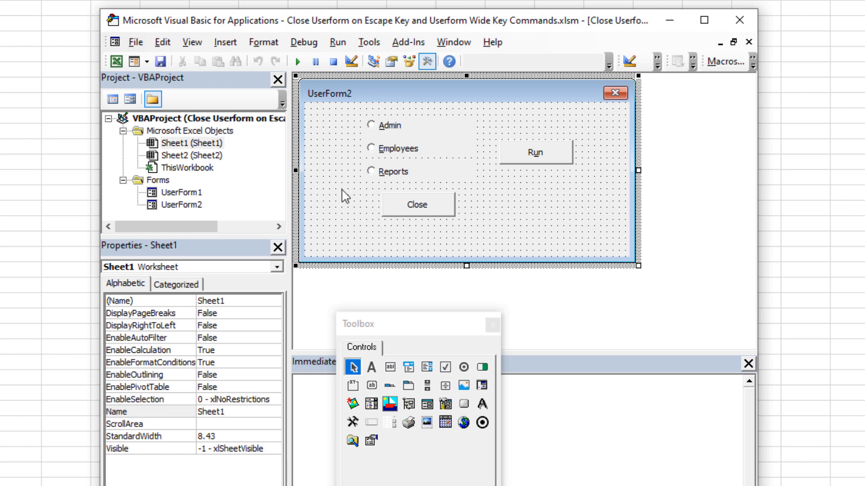
Open UserForm2 and Ctrl-drag the Run button down to create CommandButton3.
{"action": "left_click", "coordinate": [182, 205]}
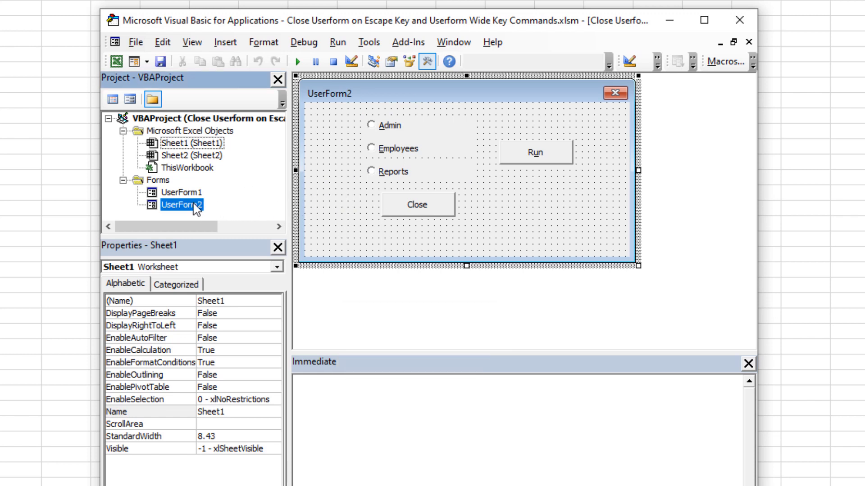
{"action": "left_click", "coordinate": [182, 205]}
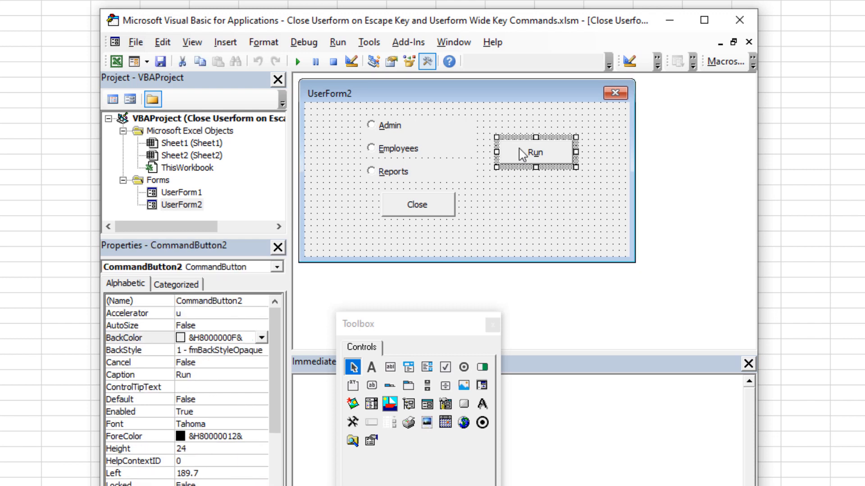
{"action": "mouse_move", "coordinate": [526, 156]}
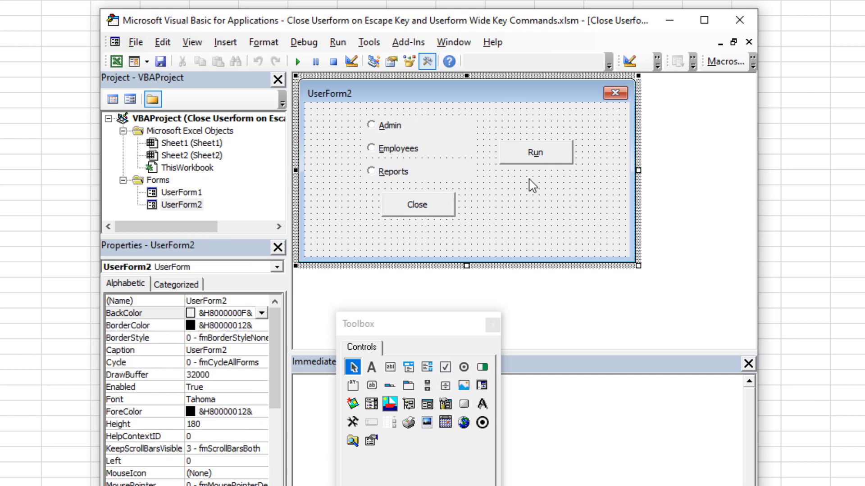
{"action": "left_click", "coordinate": [534, 152]}
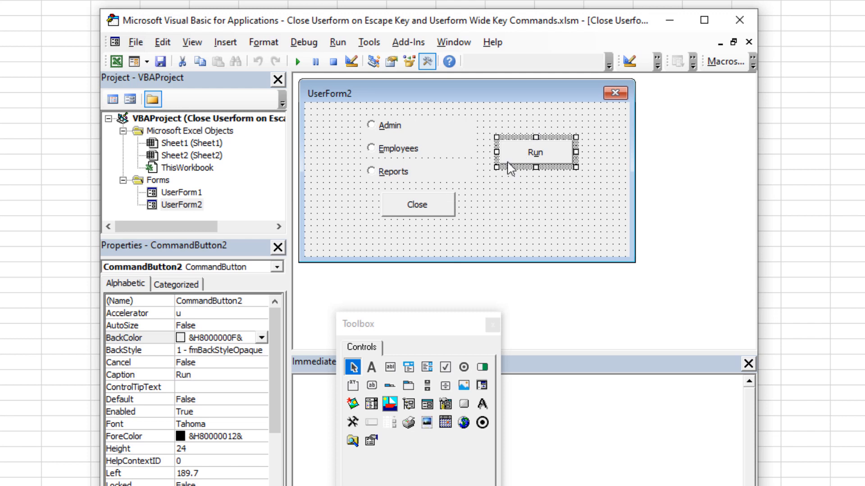
{"action": "mouse_move", "coordinate": [517, 167]}
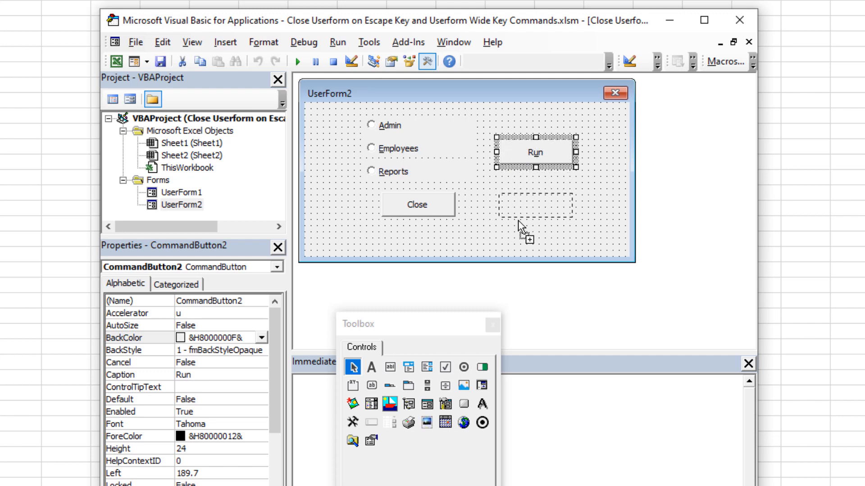
{"action": "left_click_drag", "start_coordinate": [494, 194], "coordinate": [575, 219]}
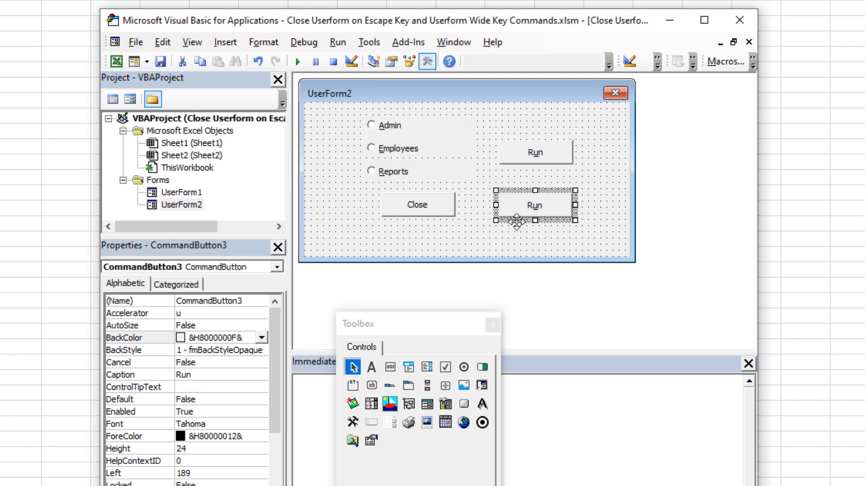
{"action": "mouse_move", "coordinate": [545, 232]}
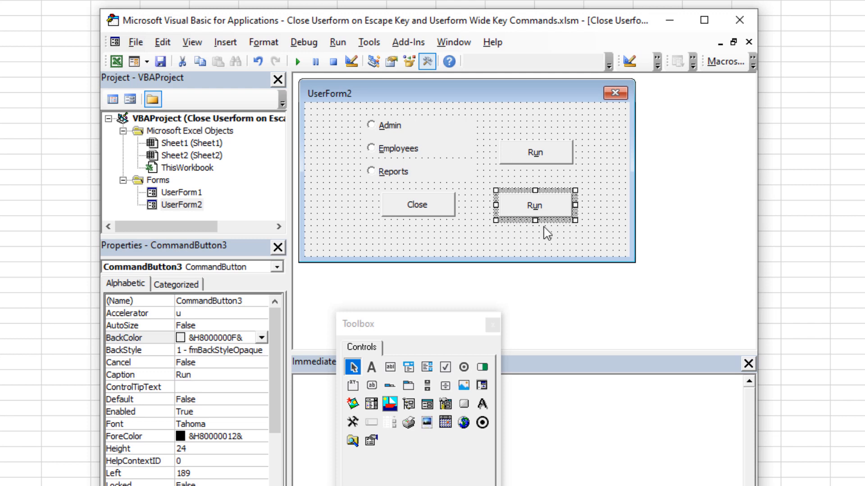
{"action": "mouse_move", "coordinate": [525, 211]}
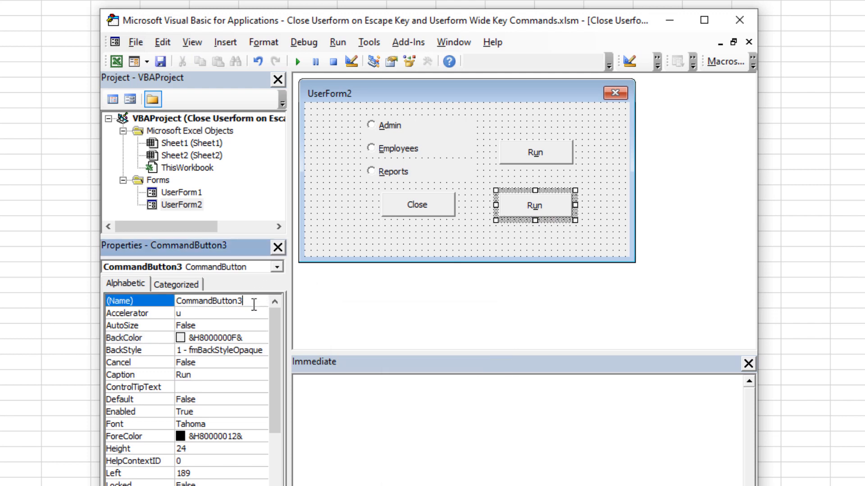
Give CommandButton3 accelerator 'm', an empty caption, and a tiny 10.5 height.
{"action": "triple_click", "coordinate": [209, 301]}
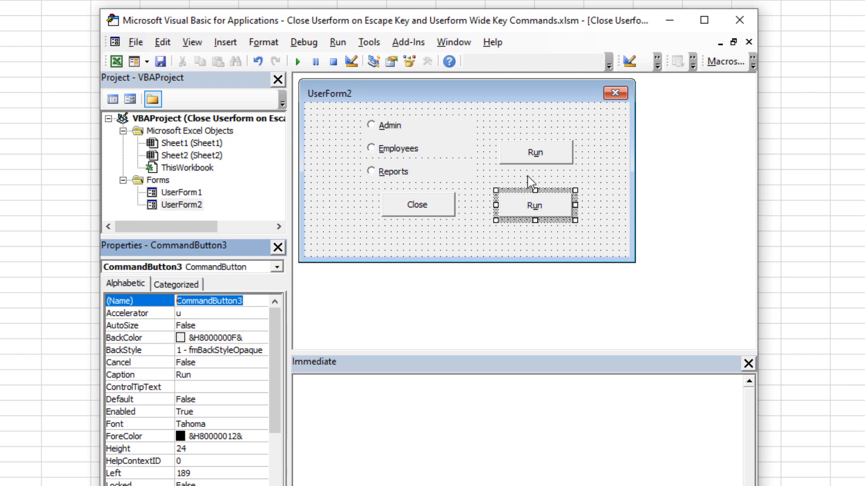
{"action": "left_click", "coordinate": [426, 60]}
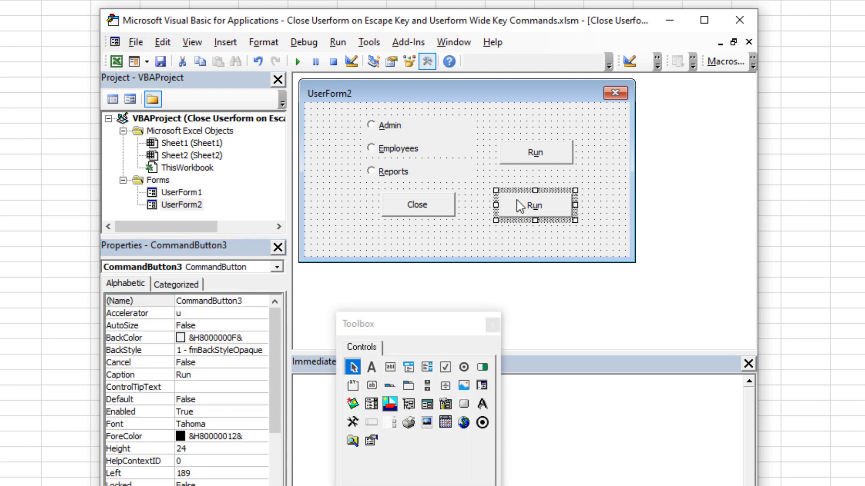
{"action": "mouse_move", "coordinate": [526, 204]}
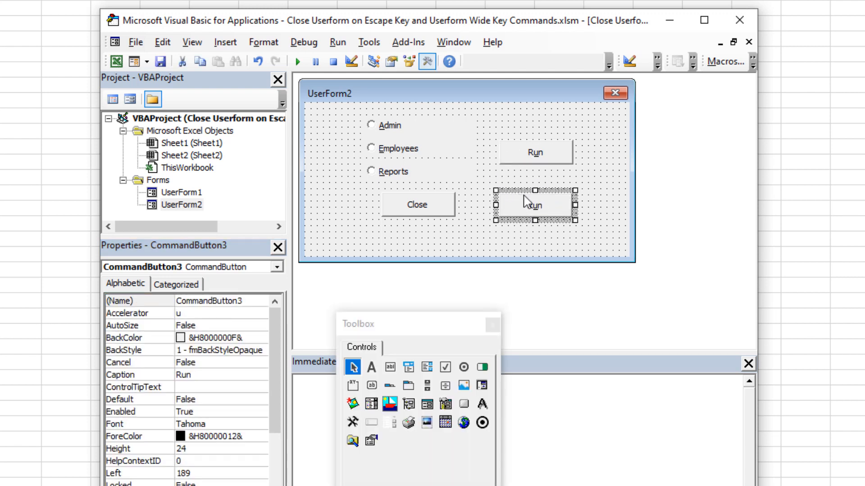
{"action": "left_click", "coordinate": [533, 204]}
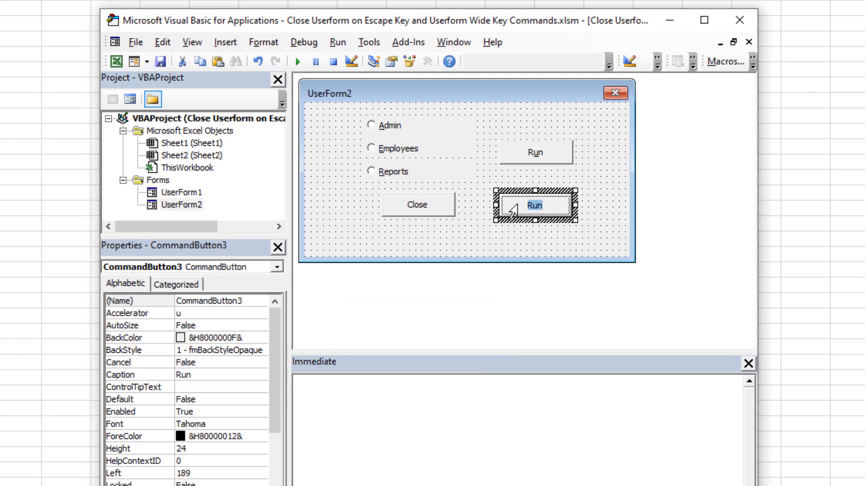
{"action": "mouse_move", "coordinate": [230, 314]}
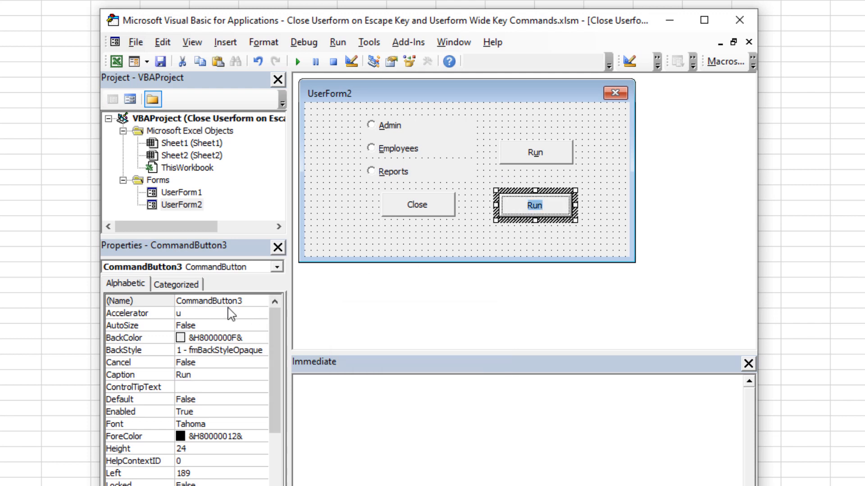
{"action": "left_click", "coordinate": [132, 313]}
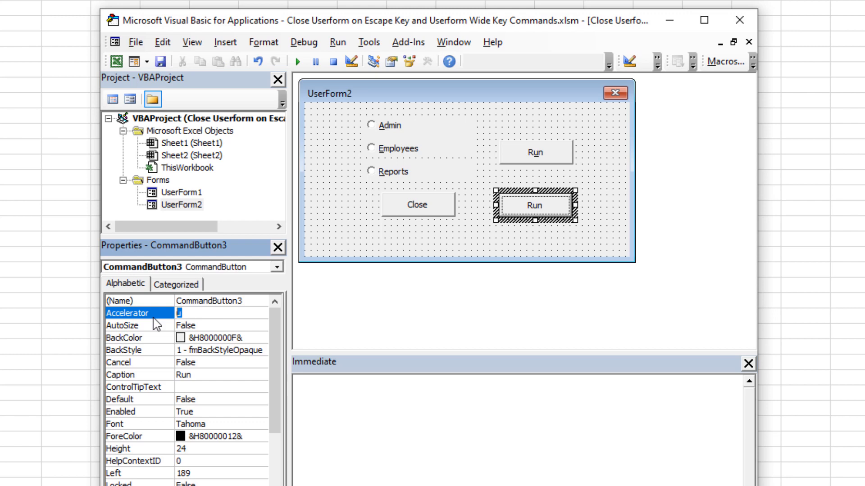
{"action": "type", "text": "m"}
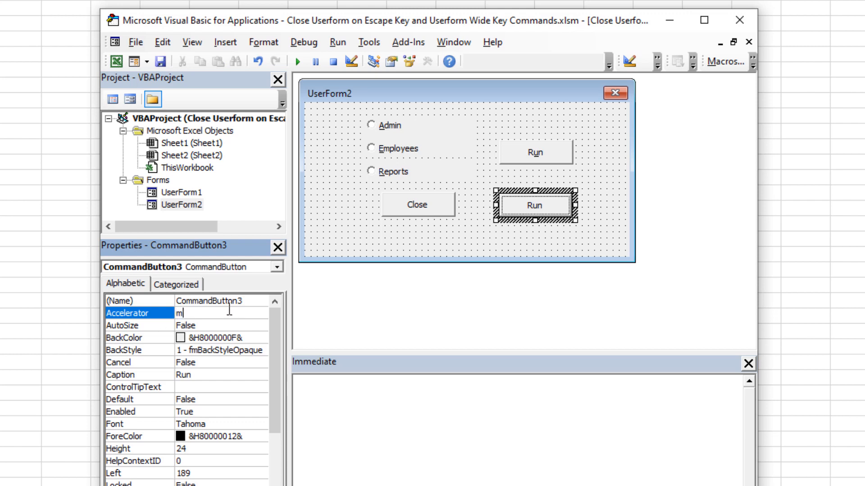
{"action": "left_click", "coordinate": [426, 61]}
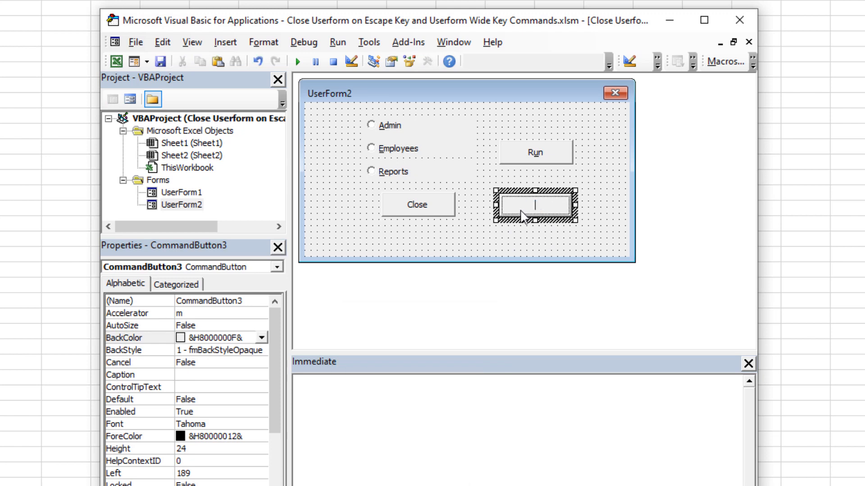
{"action": "left_click", "coordinate": [427, 60]}
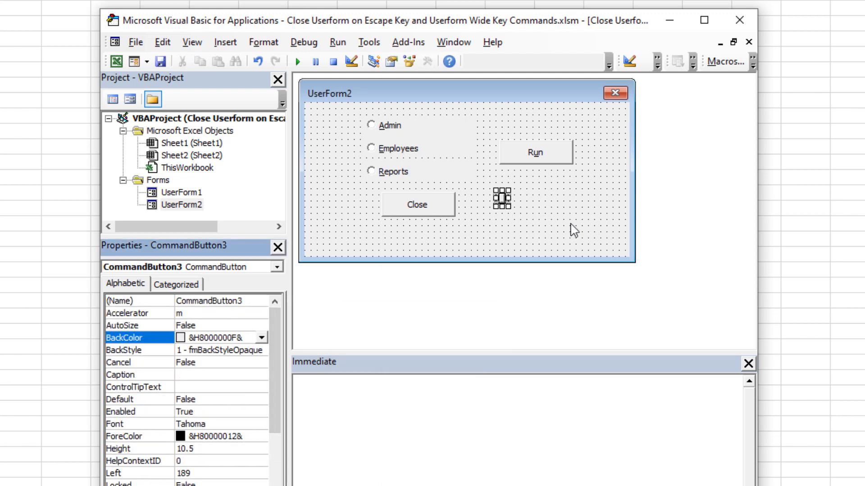
Widen UserForm2 and draw blank Label1 over the tiny CommandButton3.
{"action": "left_click", "coordinate": [427, 60]}
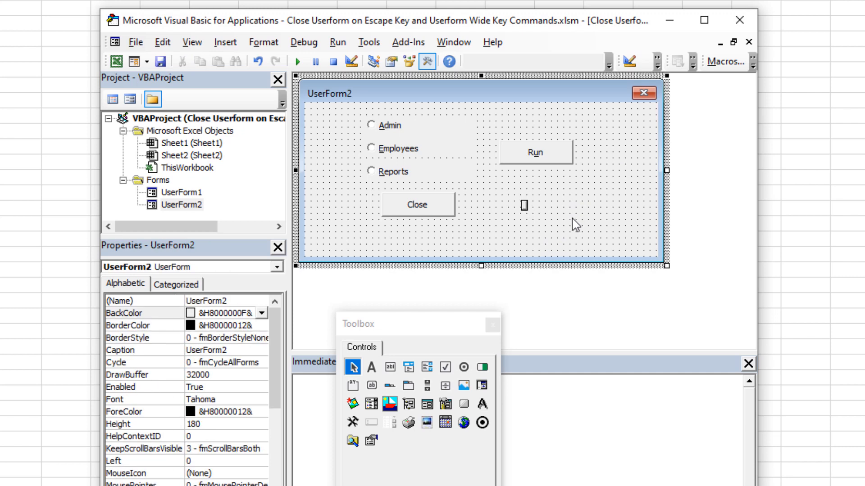
{"action": "left_click", "coordinate": [524, 206]}
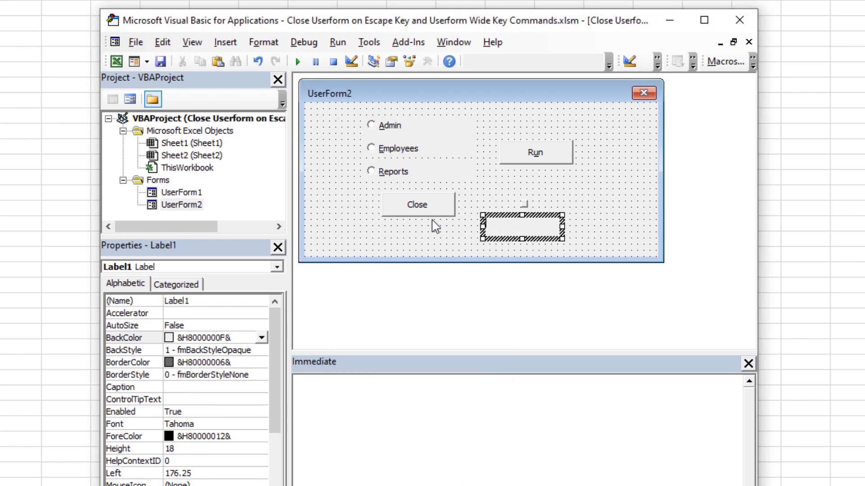
{"action": "left_click", "coordinate": [427, 61]}
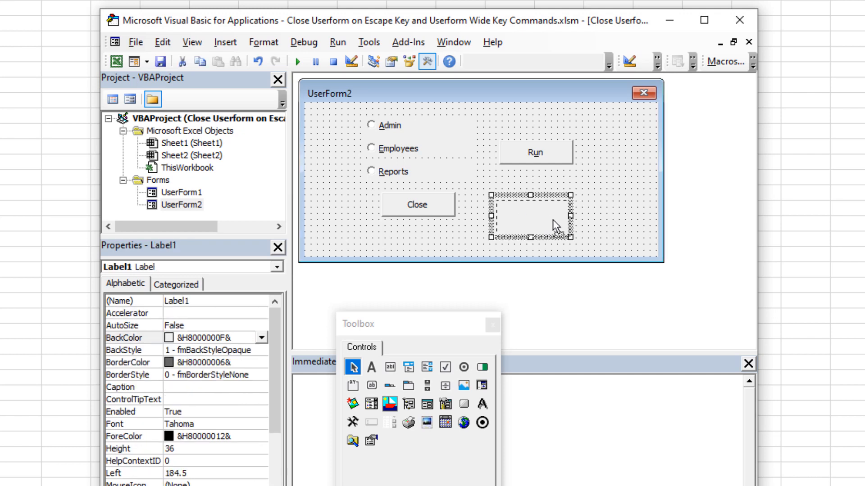
Add MsgBox "hidden option has been found." to the CommandButton3_Click routine.
{"action": "double_click", "coordinate": [530, 215]}
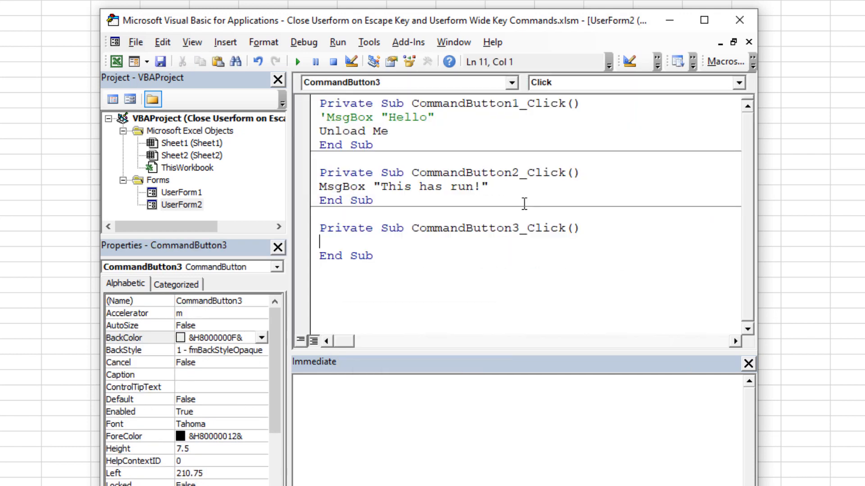
{"action": "type", "text": "msgbox"}
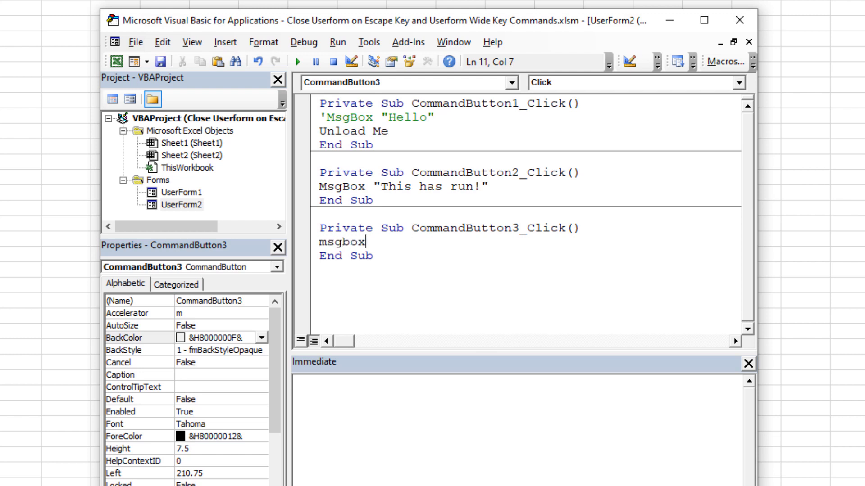
{"action": "type", "text": "\"hidden"}
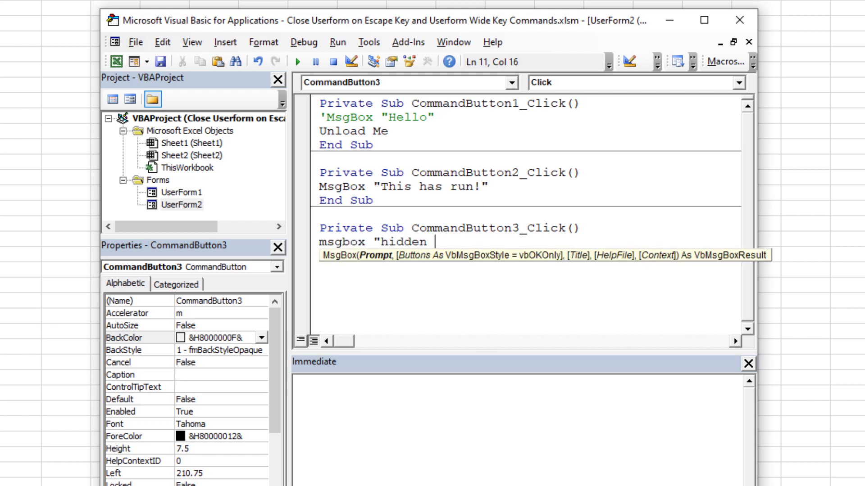
{"action": "type", "text": "option"}
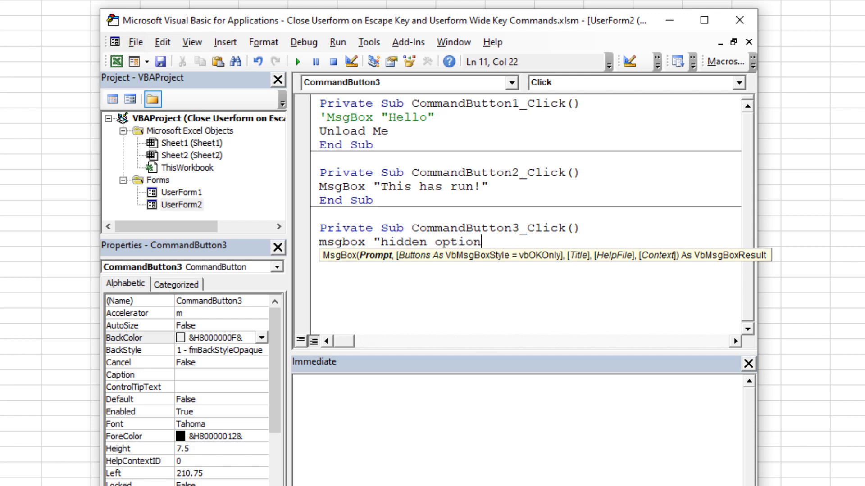
{"action": "type", "text": "has been"}
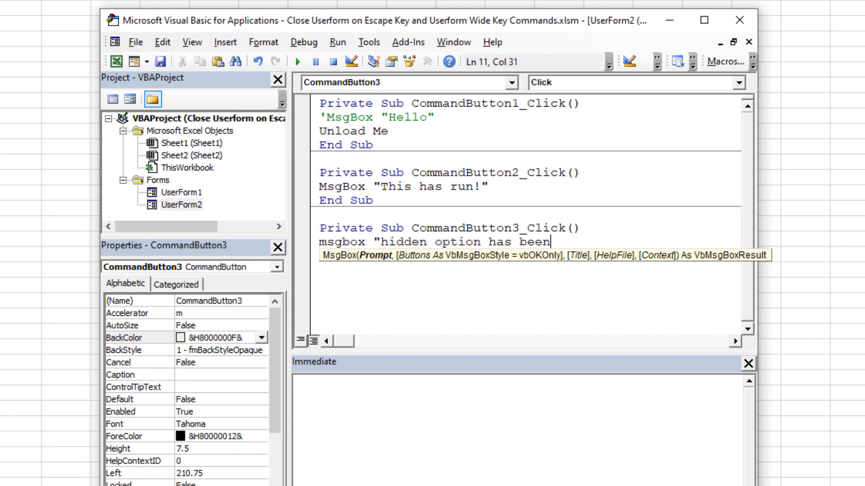
{"action": "type", "text": "found.\""}
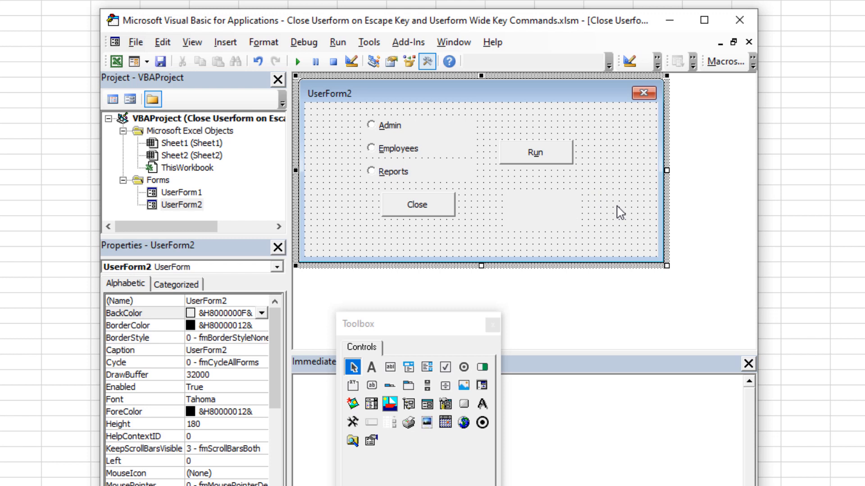
{"action": "mouse_move", "coordinate": [604, 214]}
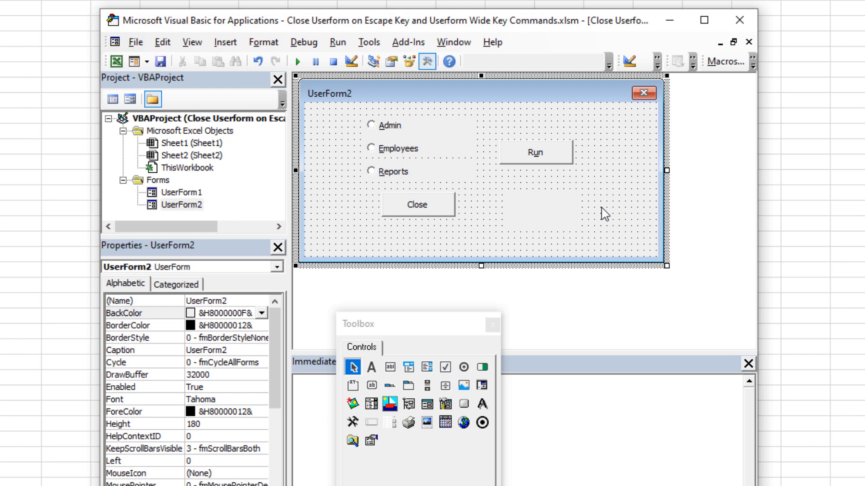
{"action": "mouse_move", "coordinate": [636, 194]}
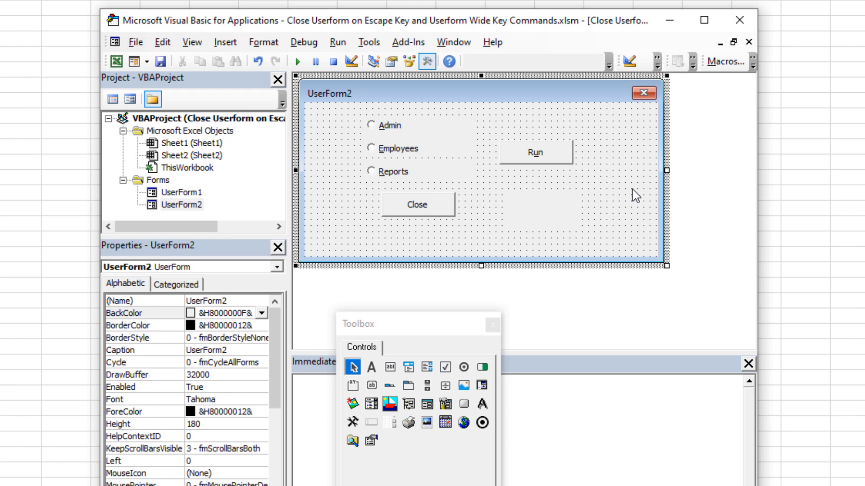
{"action": "mouse_move", "coordinate": [613, 189]}
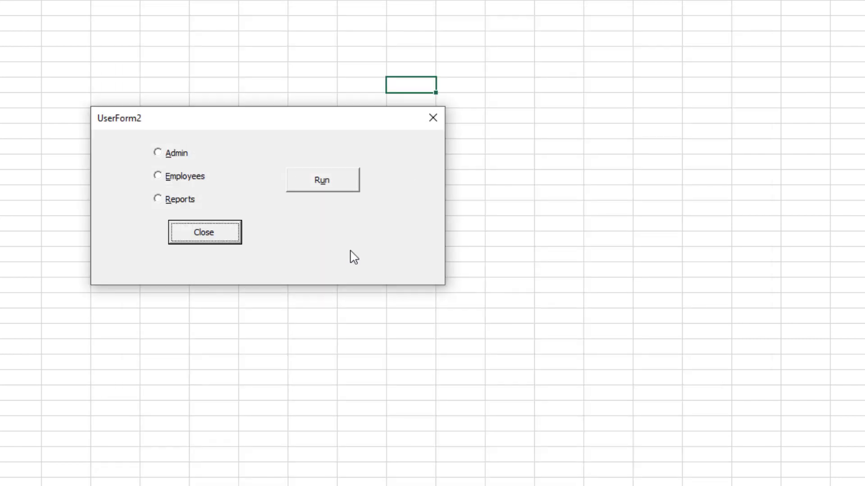
{"action": "mouse_move", "coordinate": [409, 287]}
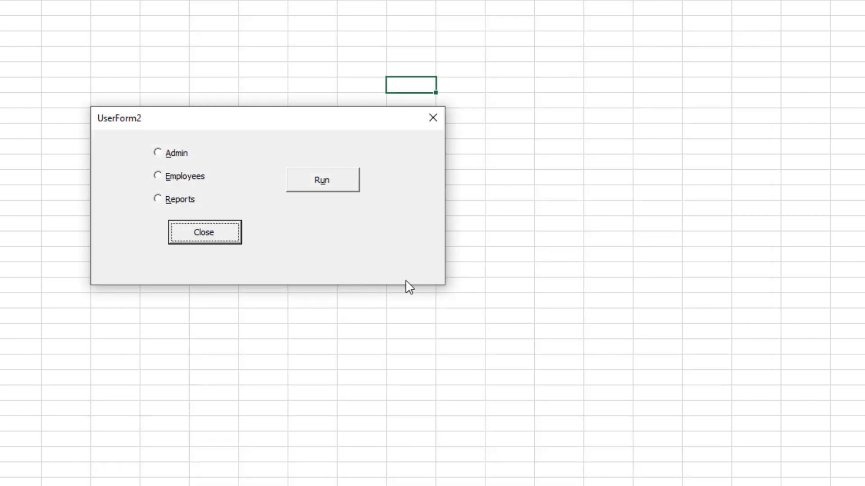
{"action": "mouse_move", "coordinate": [300, 215]}
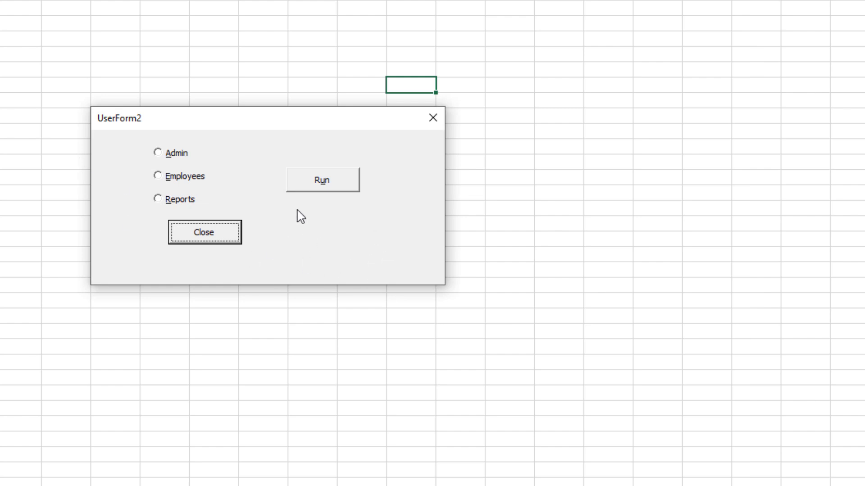
{"action": "mouse_move", "coordinate": [406, 181]}
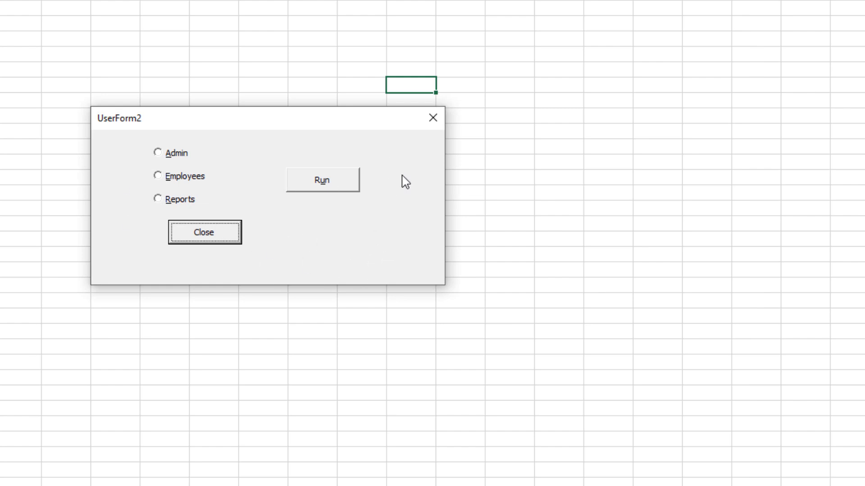
Trigger the hidden button, dismiss its 'hidden option has been found.' message, and close the form.
{"action": "left_click", "coordinate": [322, 179]}
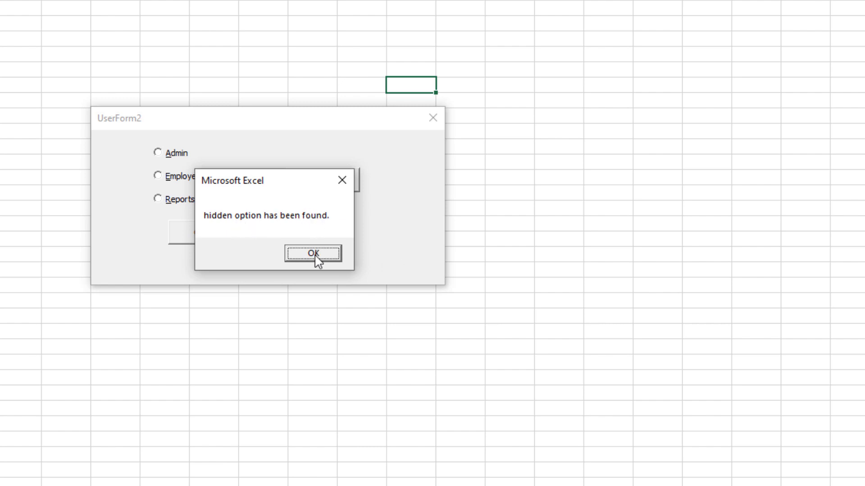
{"action": "left_click", "coordinate": [313, 253]}
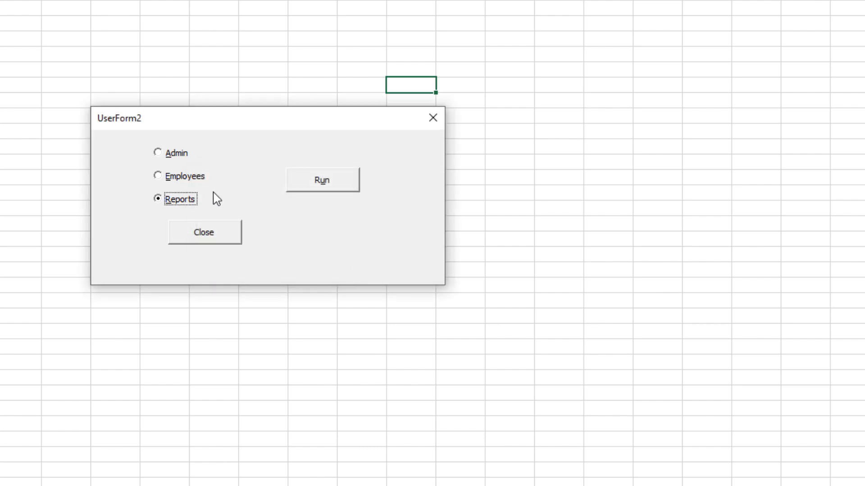
{"action": "left_click", "coordinate": [158, 153]}
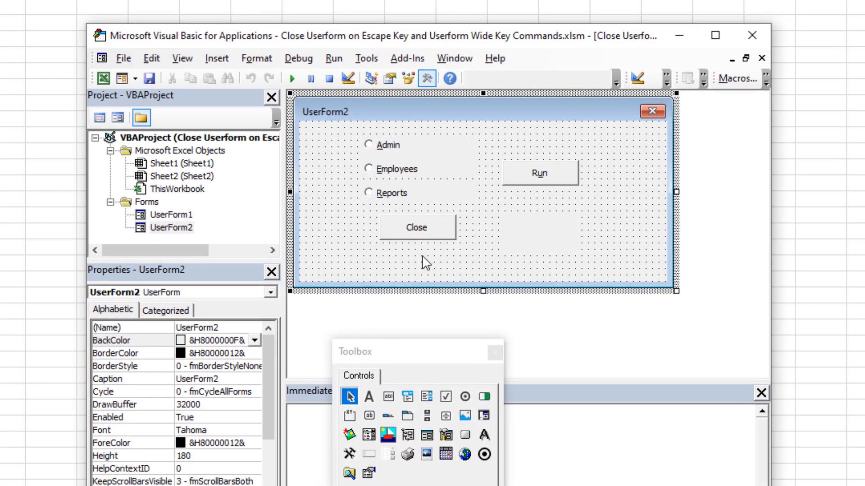
{"action": "left_click", "coordinate": [293, 78]}
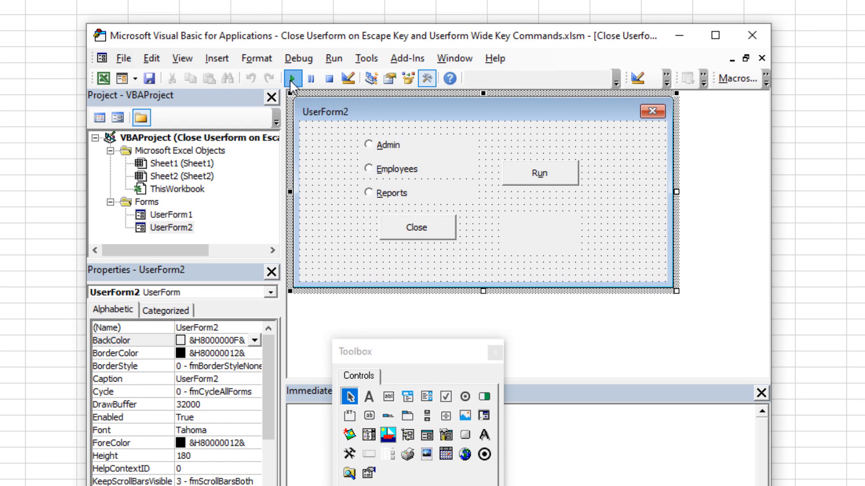
{"action": "left_click", "coordinate": [290, 79]}
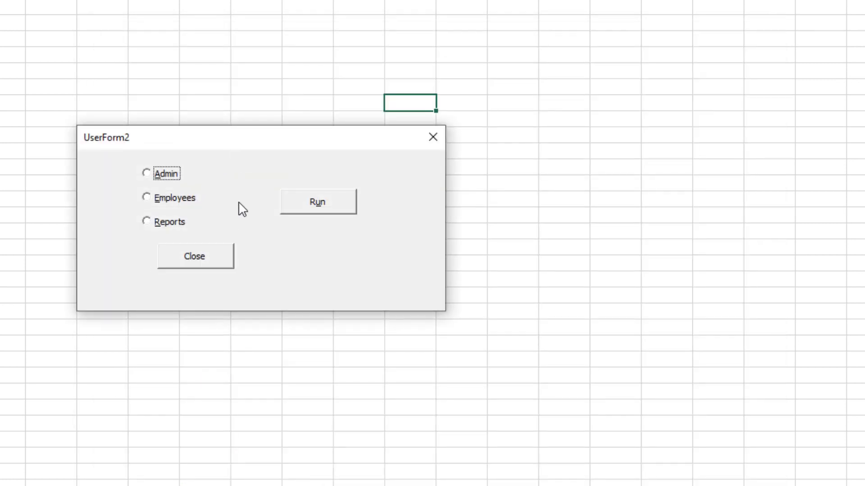
{"action": "mouse_move", "coordinate": [251, 228]}
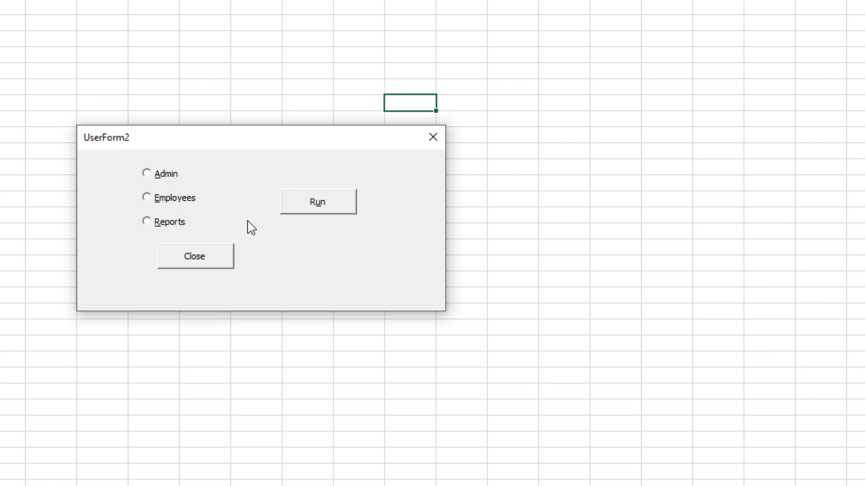
{"action": "mouse_move", "coordinate": [323, 271]}
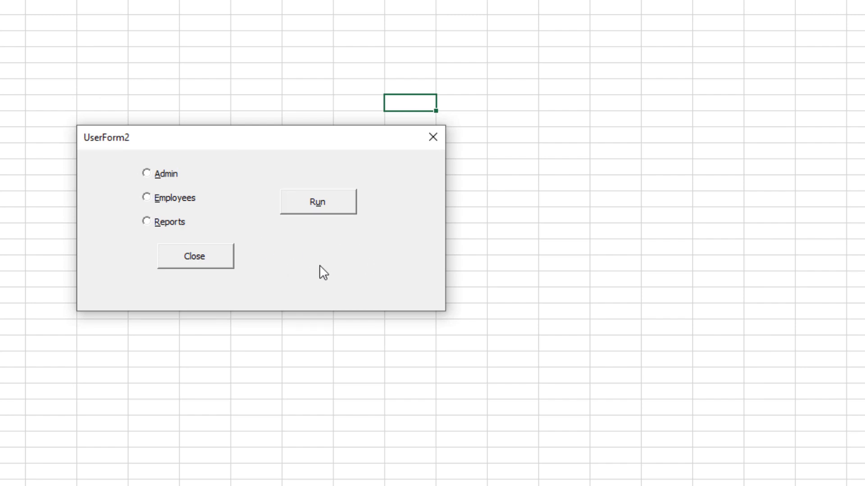
{"action": "left_click", "coordinate": [317, 201]}
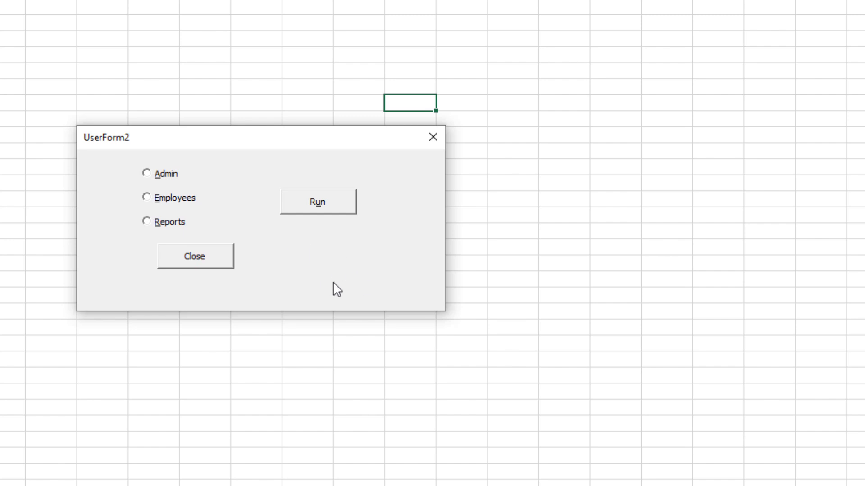
{"action": "mouse_move", "coordinate": [374, 232]}
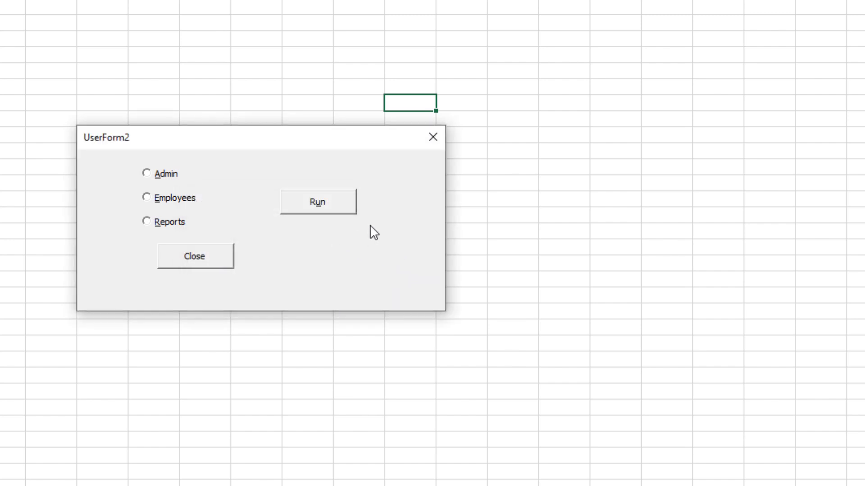
{"action": "mouse_move", "coordinate": [312, 246]}
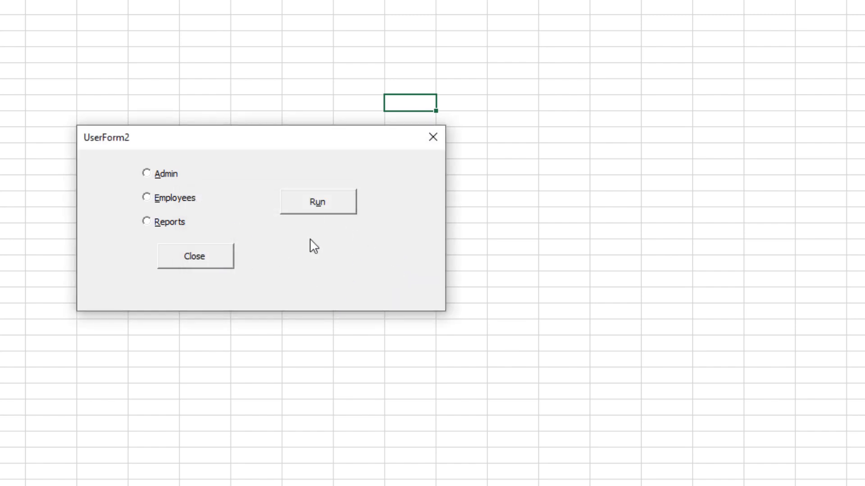
{"action": "mouse_move", "coordinate": [325, 269]}
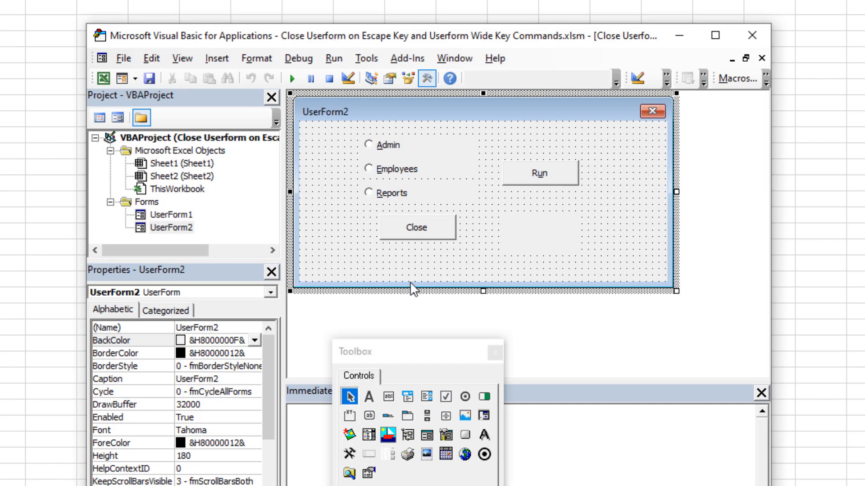
Select the hidden CommandButton3 behind the label and set TabStop to False.
{"action": "left_click_drag", "start_coordinate": [496, 232], "coordinate": [579, 270]}
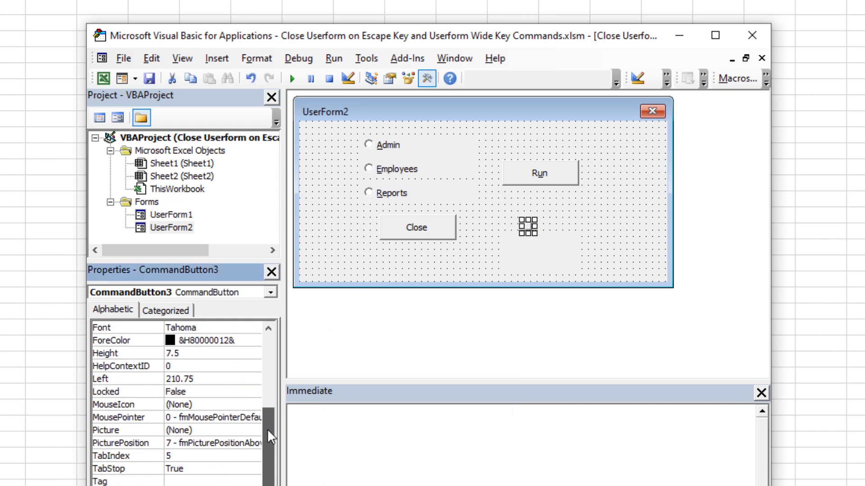
{"action": "left_click", "coordinate": [111, 469]}
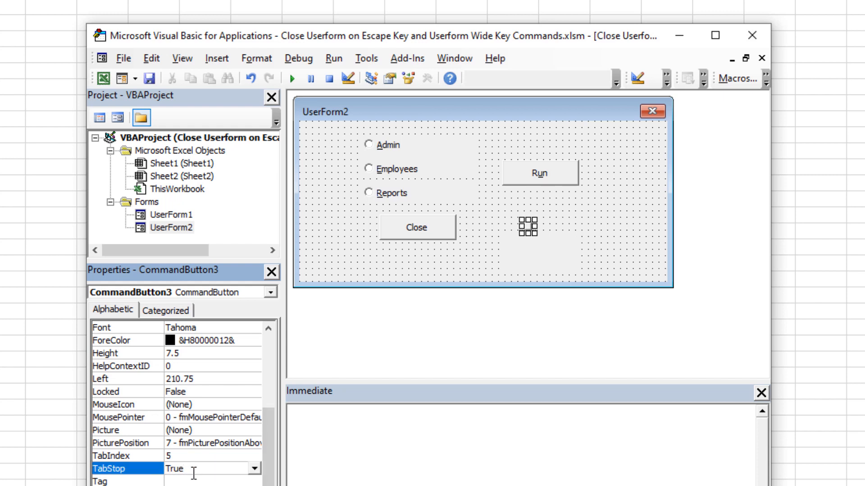
{"action": "left_click", "coordinate": [253, 469]}
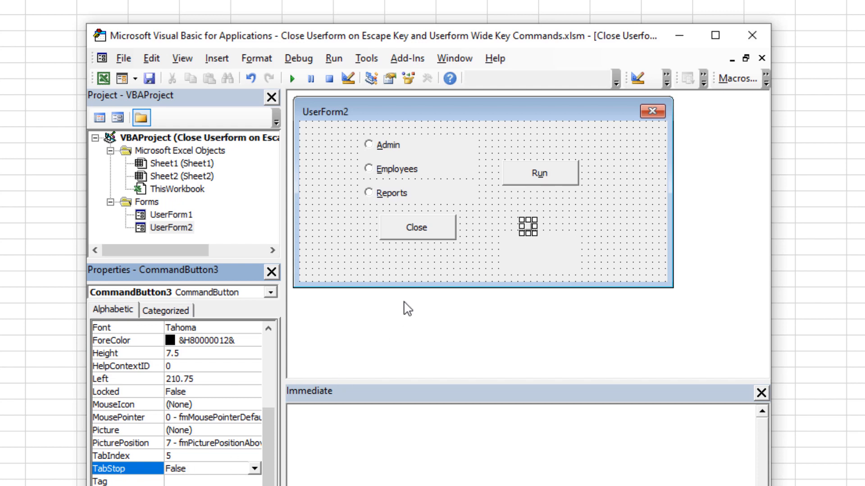
{"action": "mouse_move", "coordinate": [528, 224]}
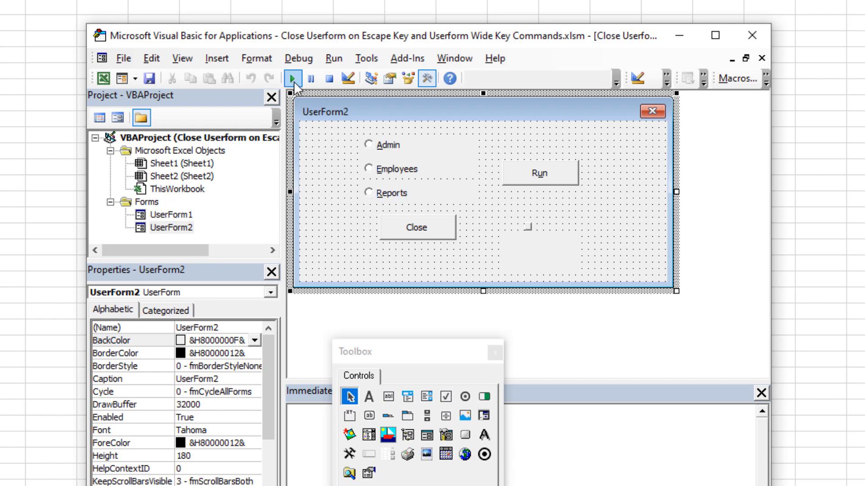
{"action": "left_click", "coordinate": [294, 78]}
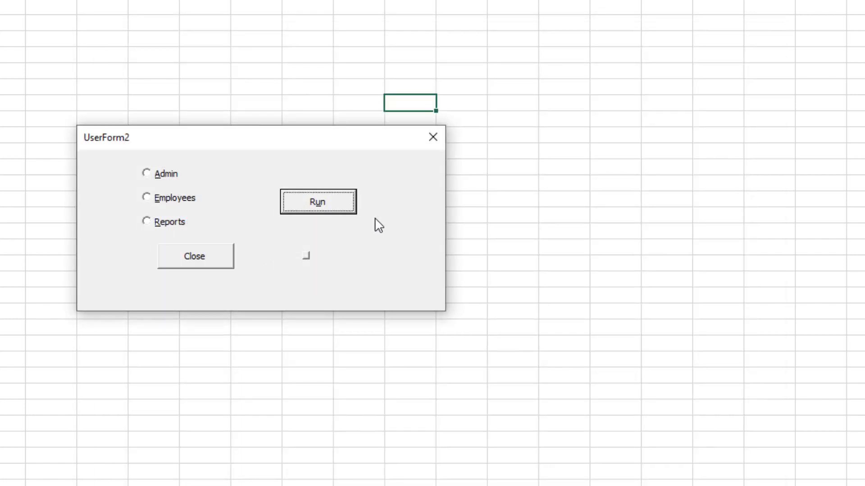
{"action": "mouse_move", "coordinate": [325, 252]}
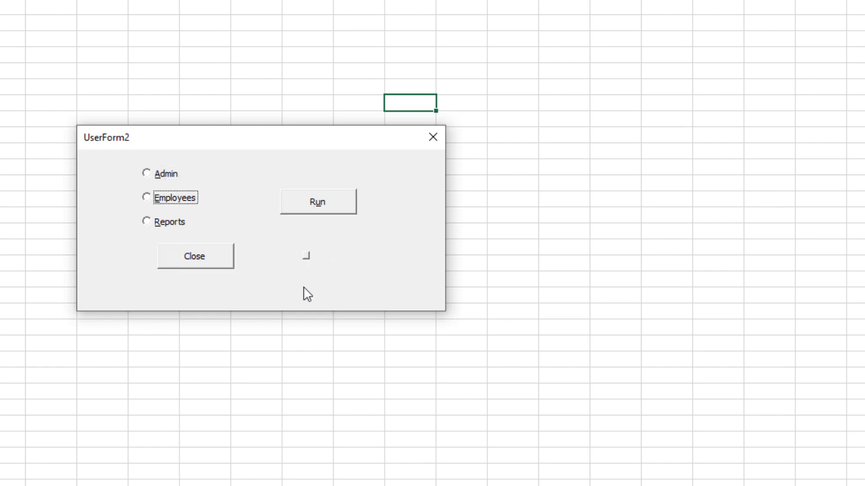
{"action": "left_click", "coordinate": [318, 201]}
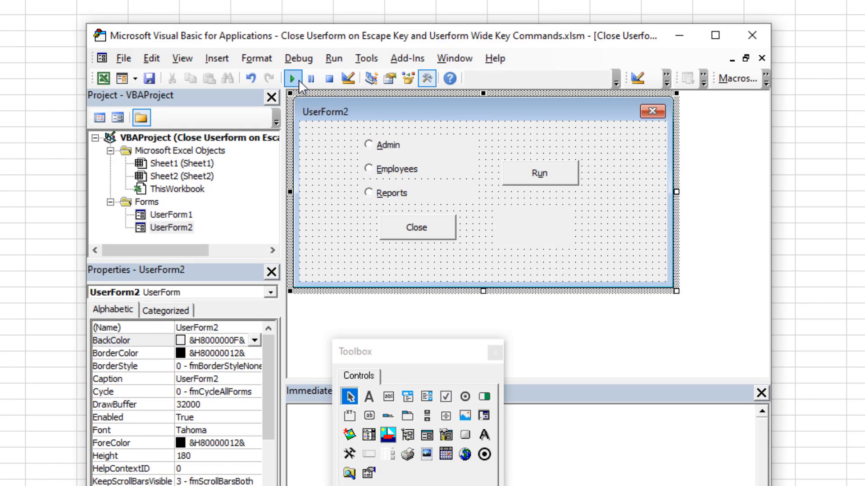
{"action": "left_click", "coordinate": [291, 78]}
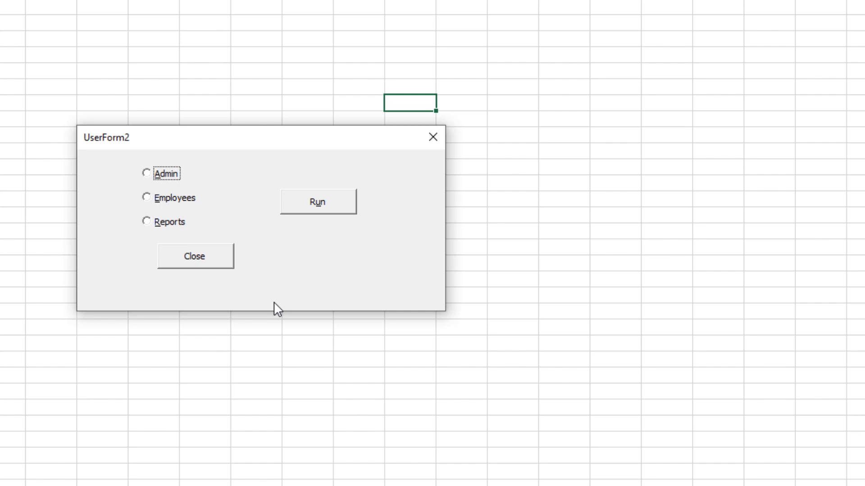
{"action": "mouse_move", "coordinate": [286, 276]}
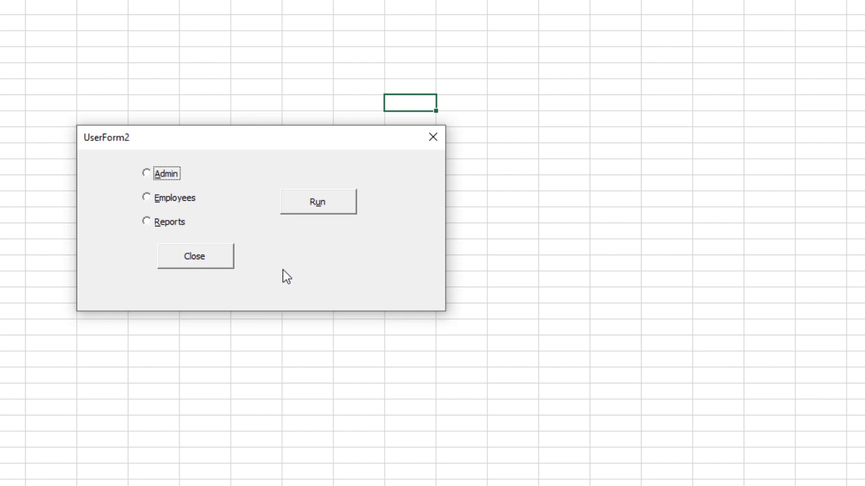
{"action": "mouse_move", "coordinate": [433, 147]}
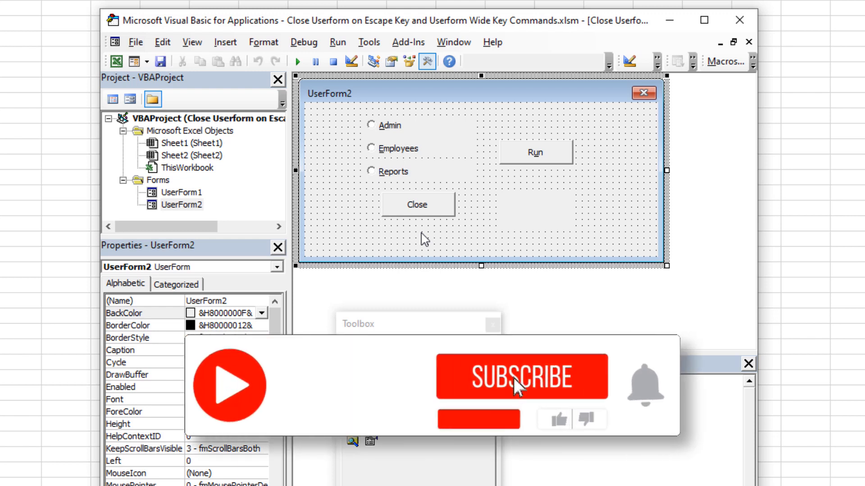
{"action": "left_click", "coordinate": [520, 378]}
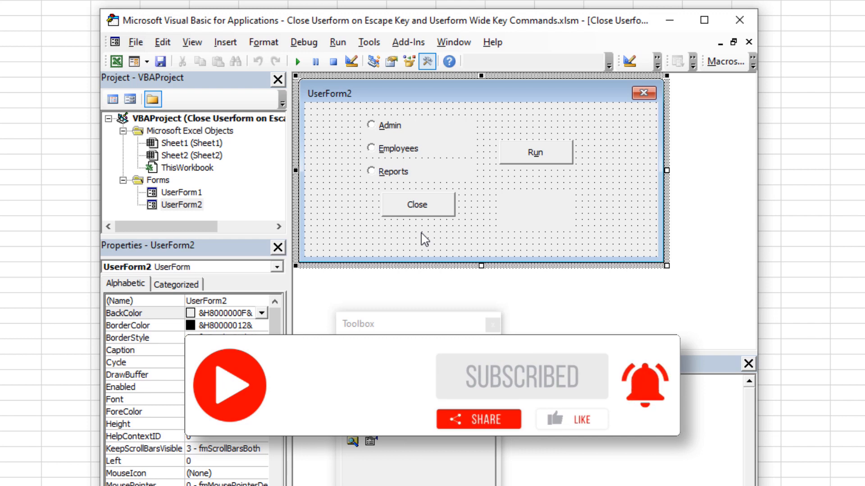